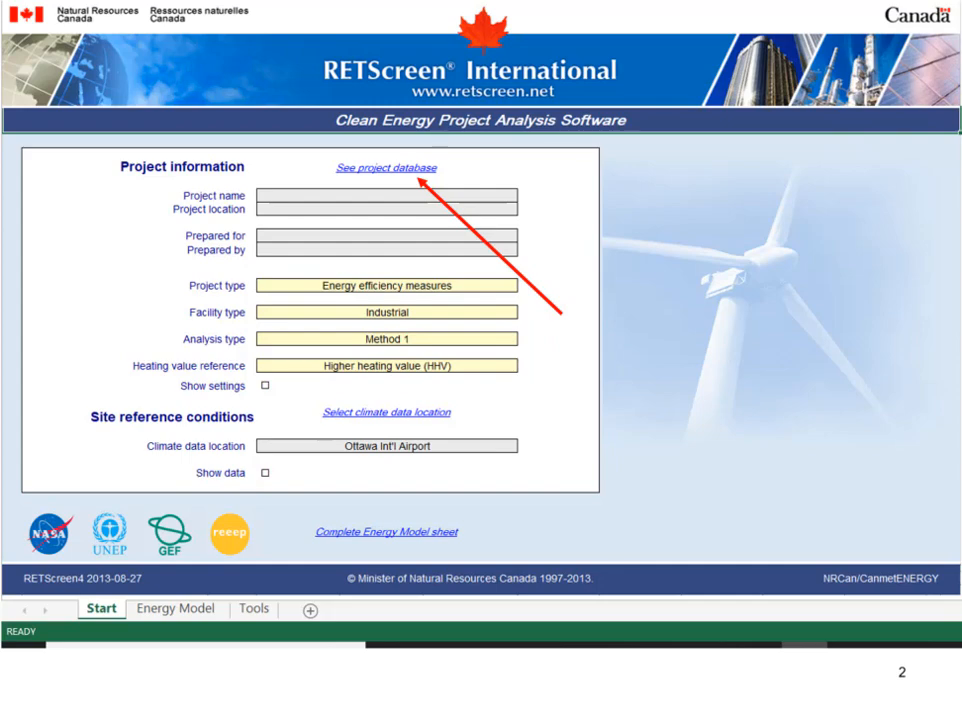
Open the RETScreen project database from the Start sheet's 'See project database' link.
left_click(385, 167)
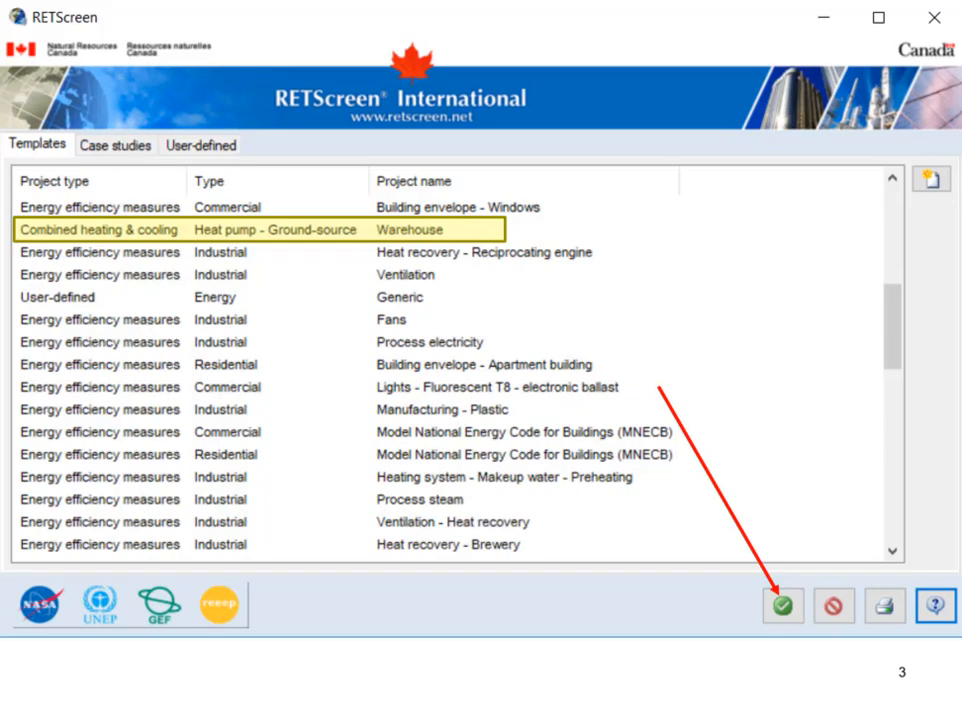
Load the Combined heating & cooling ground-source heat pump Warehouse template.
left_click(783, 606)
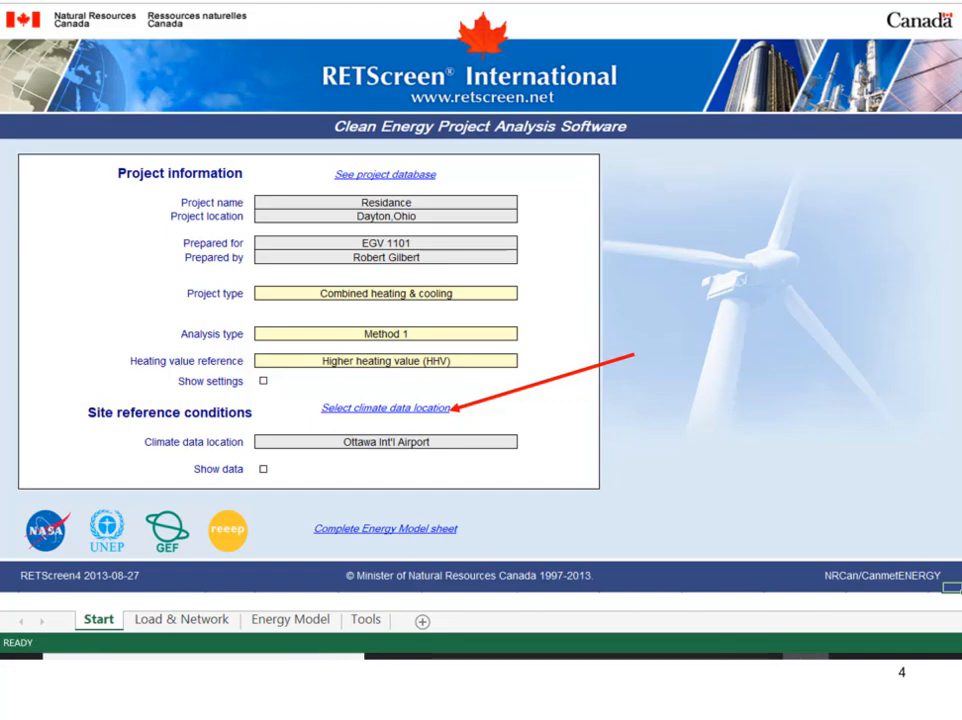
Open the climate data location chooser under Site reference conditions.
left_click(384, 407)
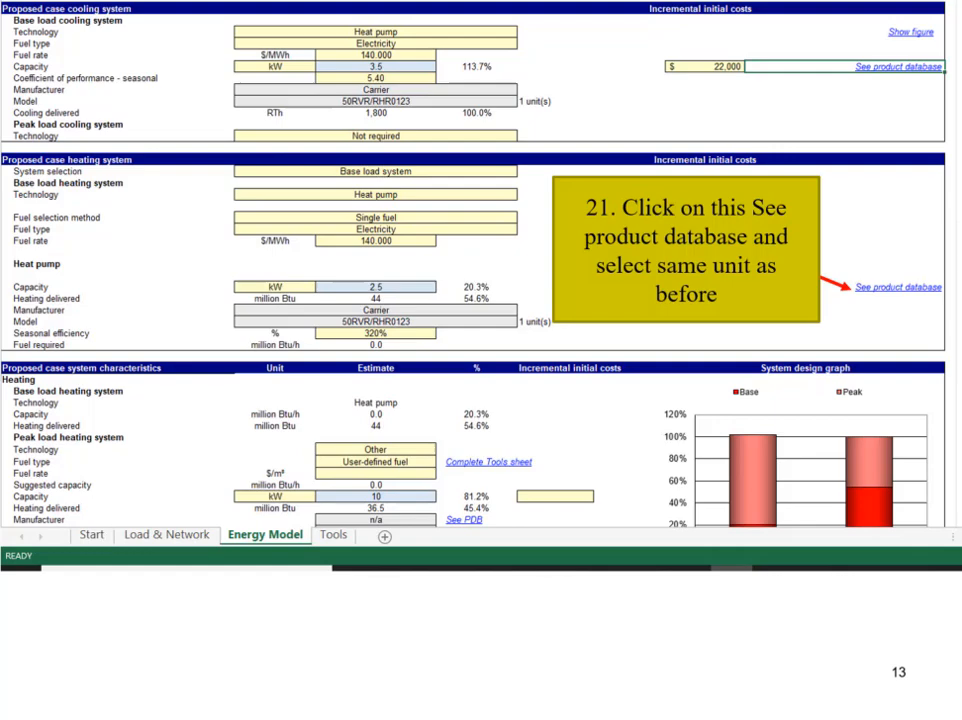
Open the product database for the base load heating heat pump.
left_click(897, 287)
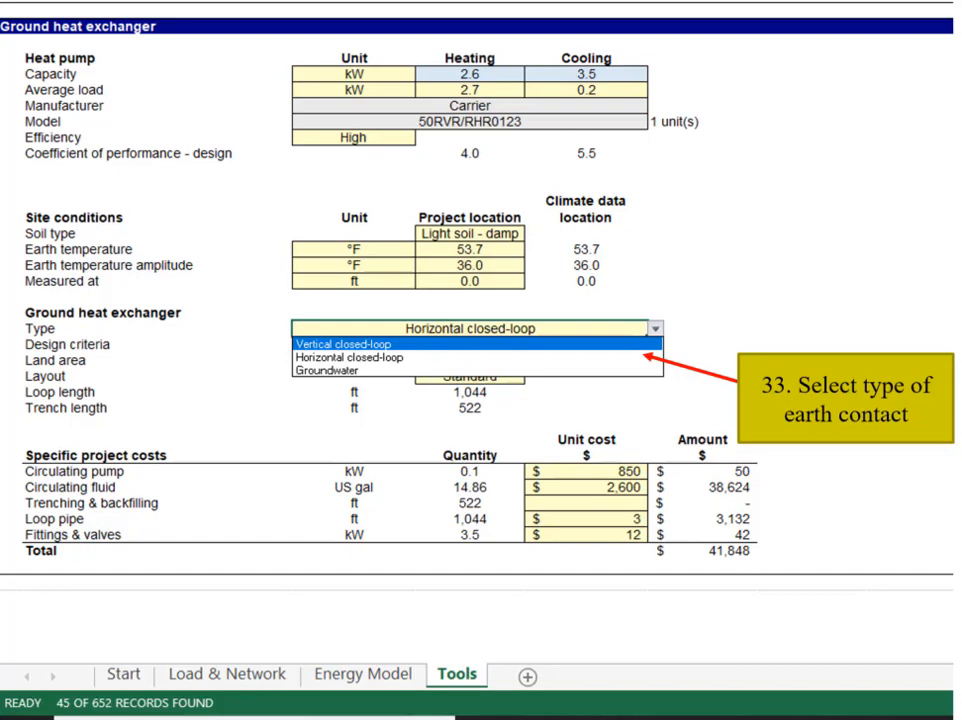
Set the ground heat exchanger type to Horizontal closed-loop.
left_click(349, 357)
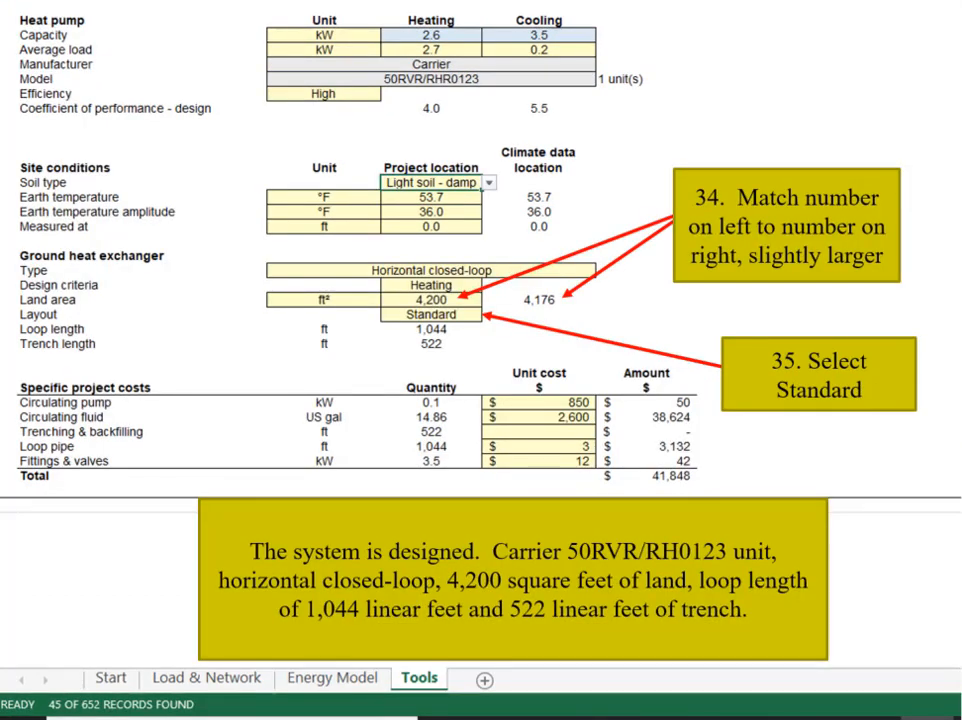